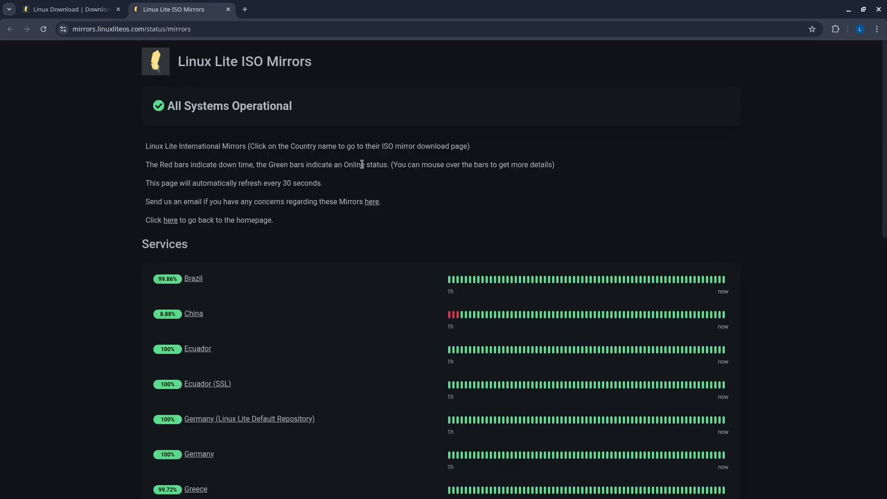
# Go to the United States download mirror from the Linux Lite ISO mirrors list.
pyautogui.scroll(-3)
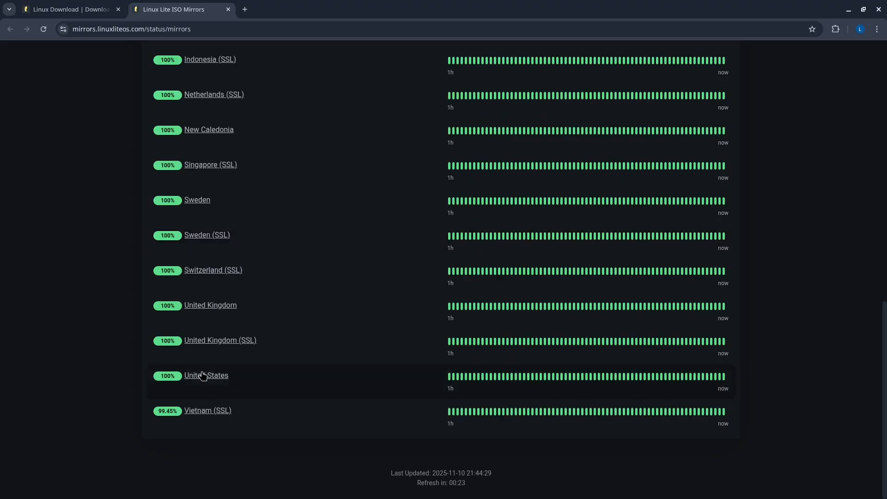
pyautogui.click(205, 375)
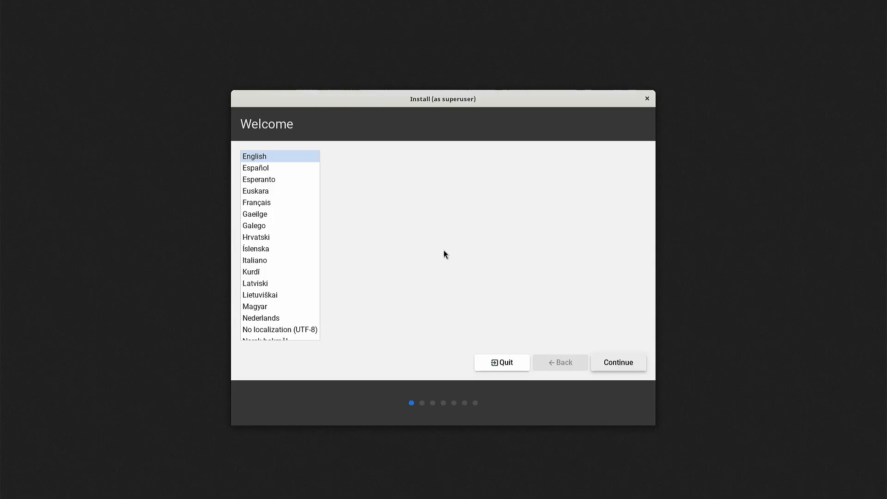
# Keep English and set the keyboard layout to Spanish (Latin American).
pyautogui.click(618, 362)
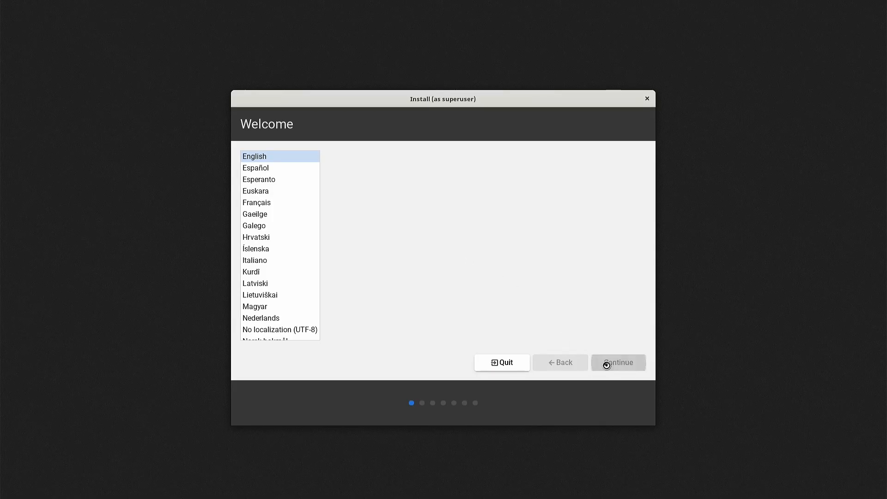
pyautogui.click(617, 362)
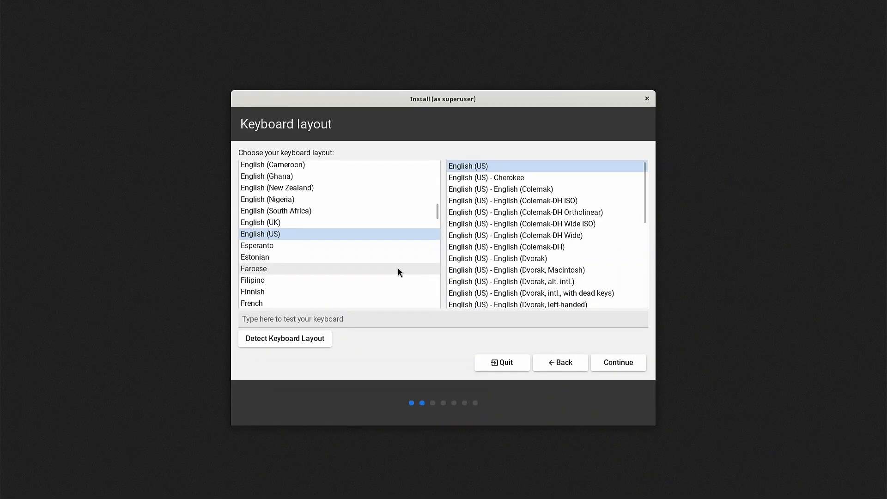
pyautogui.scroll(-3)
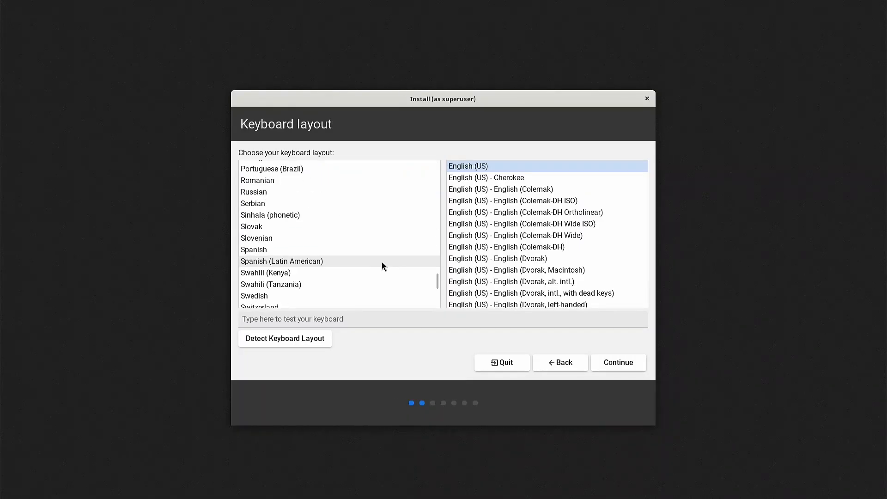
pyautogui.click(281, 260)
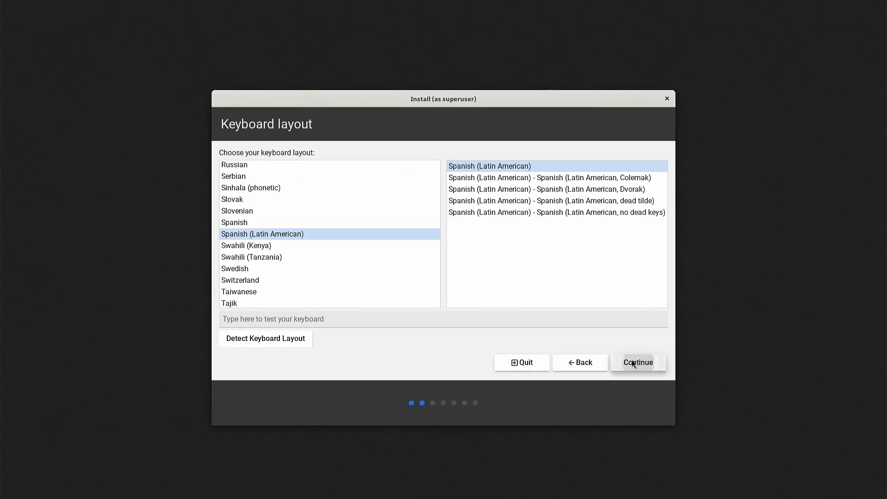
pyautogui.click(637, 362)
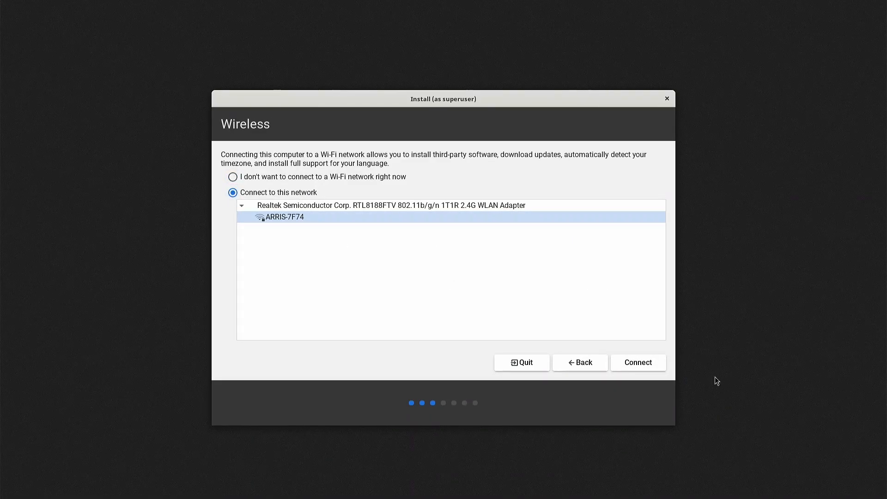
# Join the ARRIS-7F74 Wi-Fi network with its password and continue past wireless setup.
pyautogui.click(637, 362)
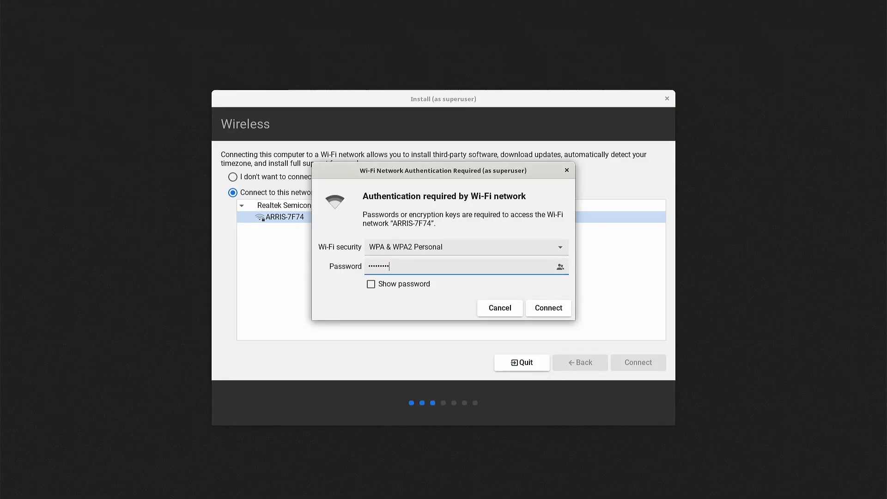
pyautogui.click(547, 307)
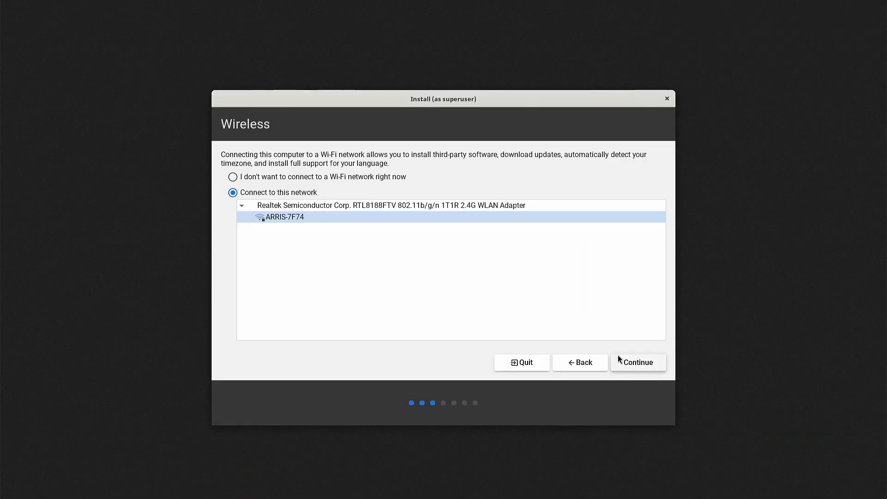
pyautogui.click(638, 362)
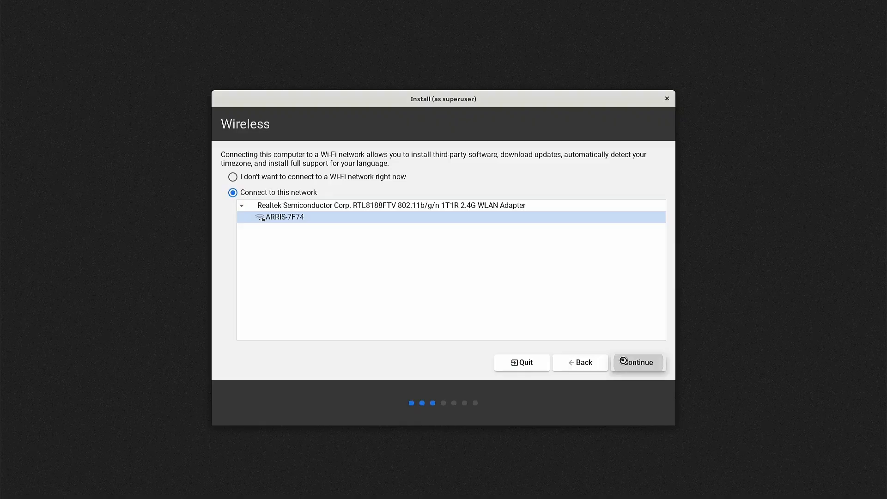
# Keep update options, erase the 240.1 GB sdb drive and confirm writing partition changes.
pyautogui.click(638, 362)
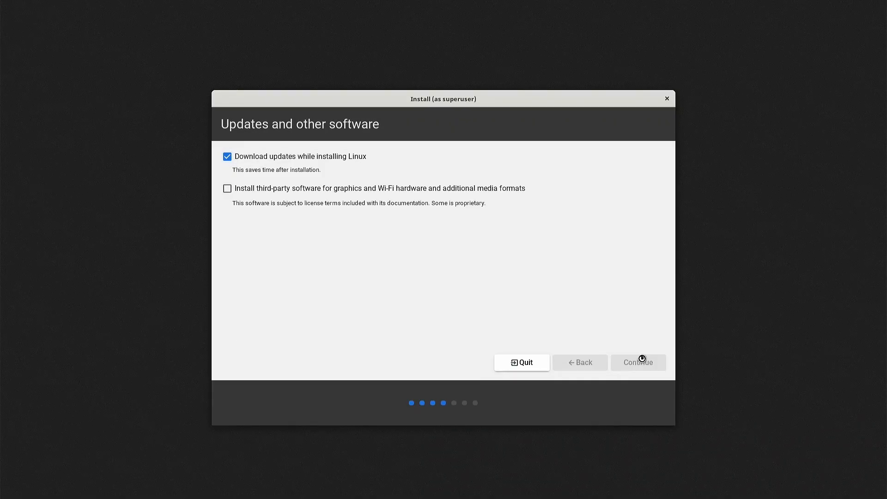
pyautogui.click(637, 362)
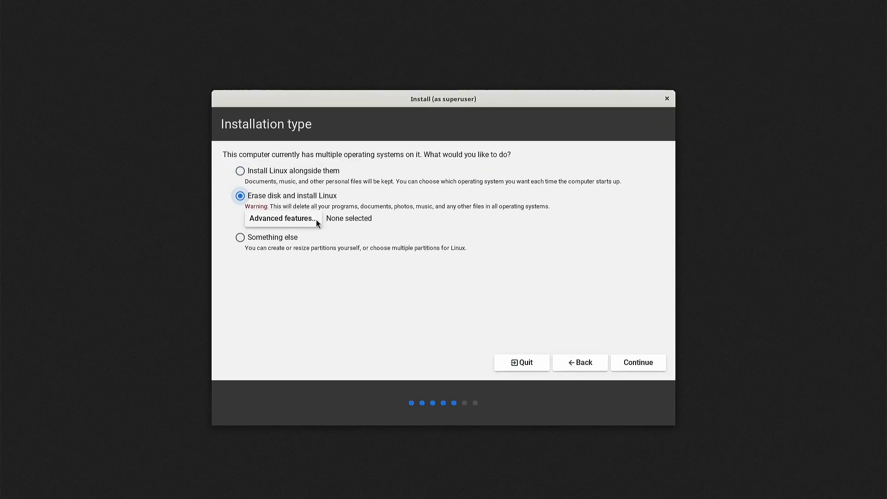
pyautogui.click(636, 362)
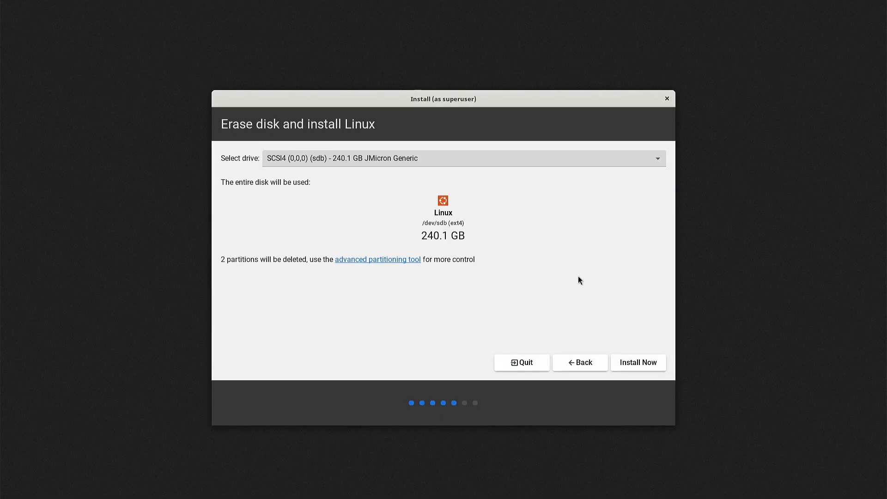
pyautogui.click(637, 362)
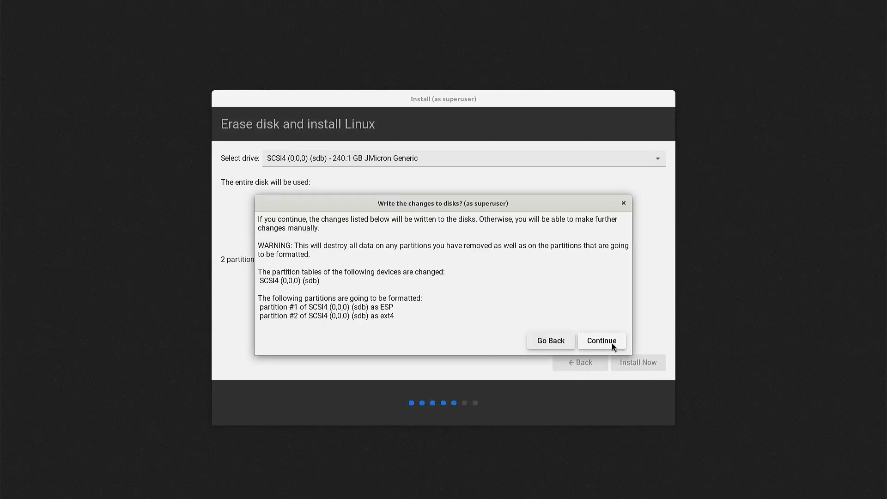
pyautogui.click(601, 341)
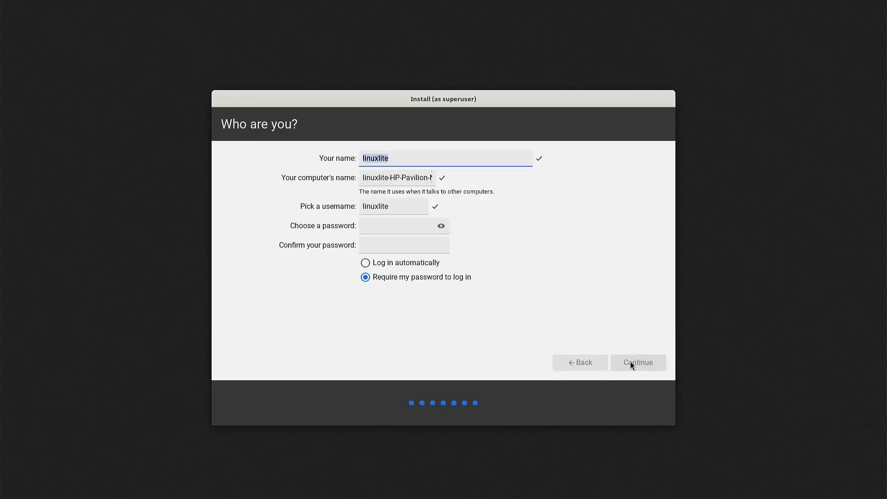
# Create user 'Luis E' with a matching password, set automatic login and continue installing.
pyautogui.write('Luis Espino')
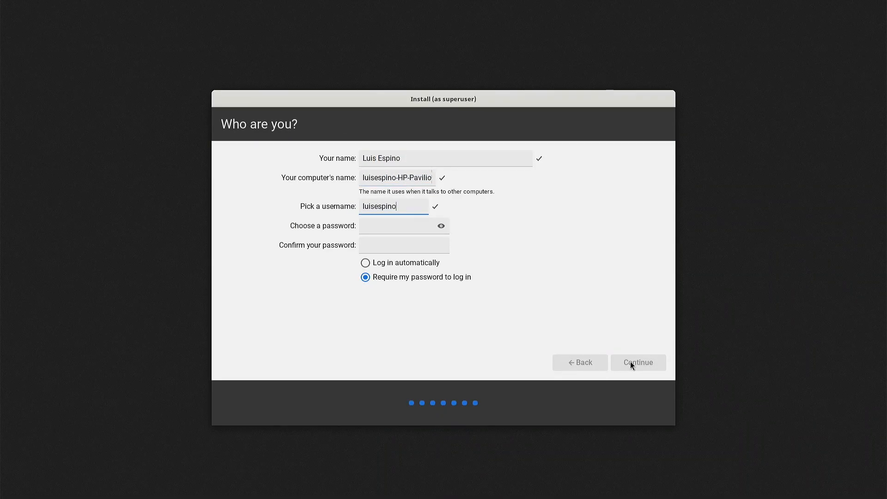
pyautogui.write('•••')
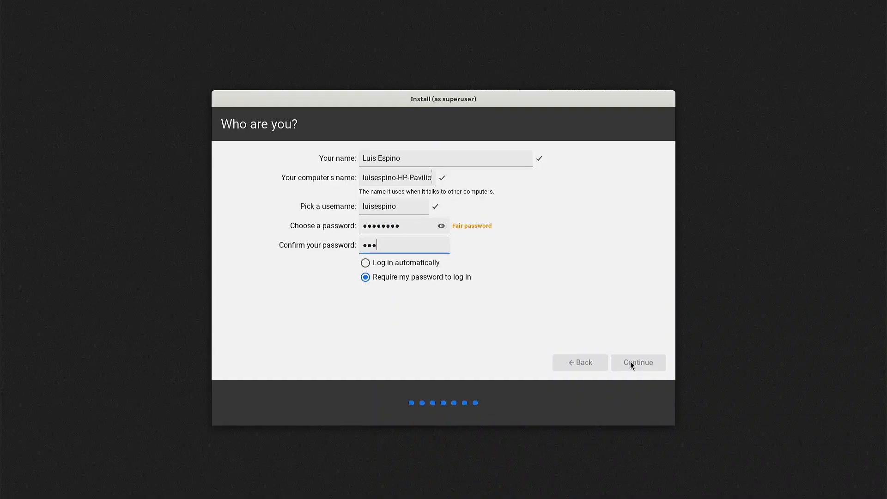
pyautogui.click(365, 262)
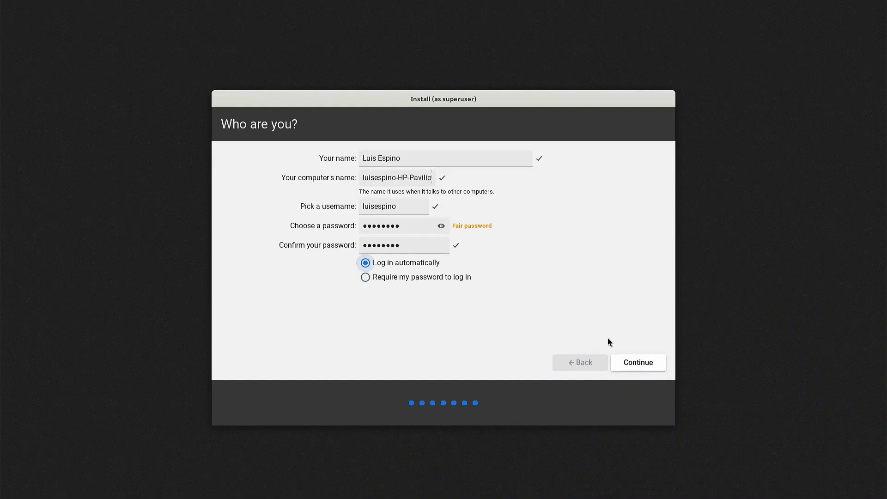
pyautogui.click(637, 362)
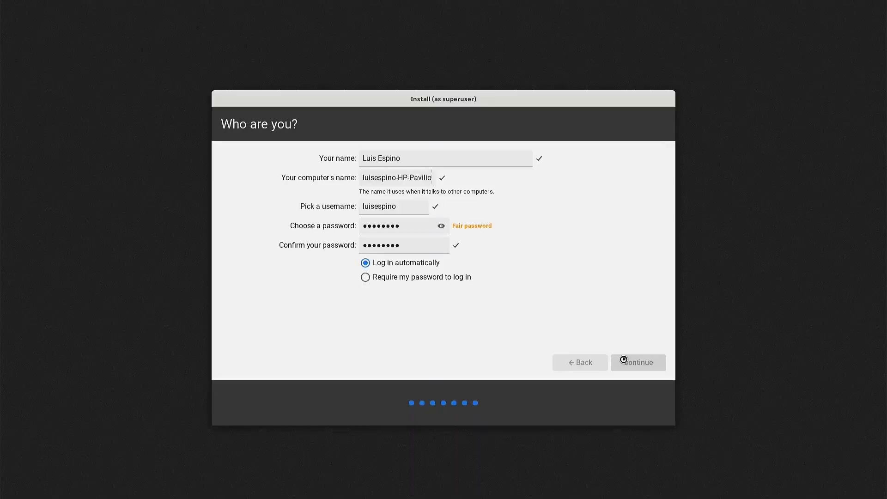
pyautogui.click(638, 362)
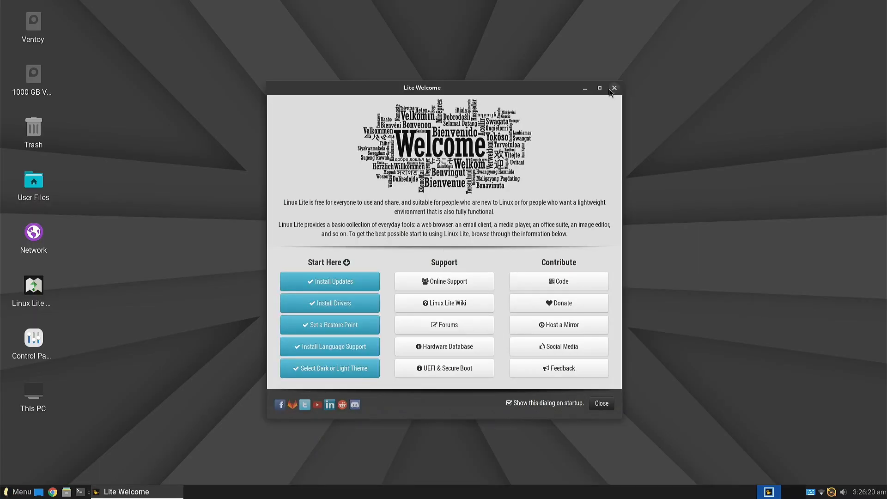
# Close Lite Welcome and show the System category in the applications menu.
pyautogui.click(613, 88)
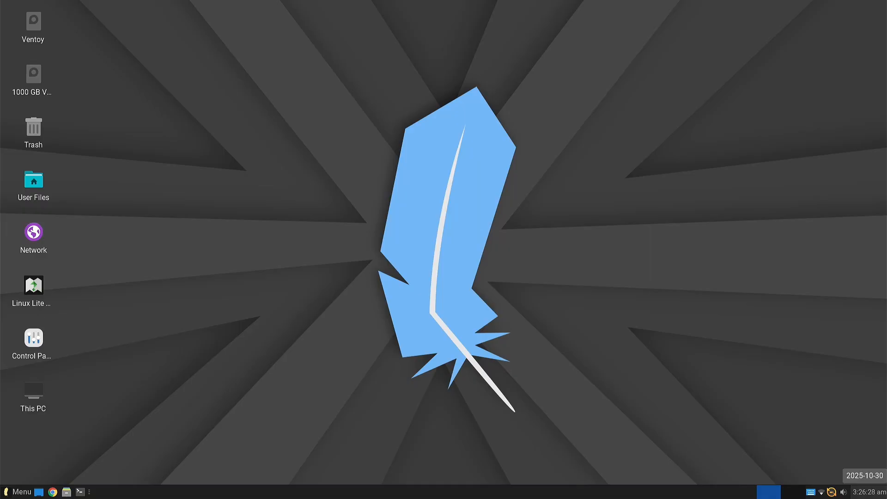
pyautogui.click(17, 490)
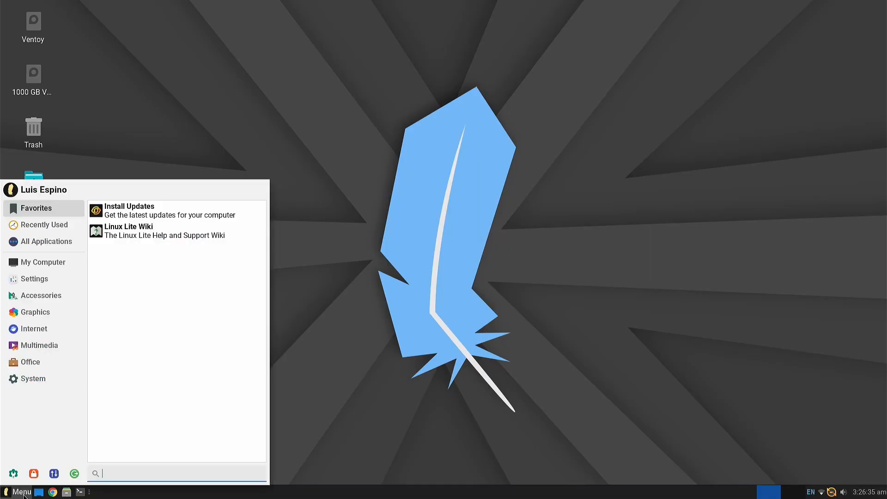
pyautogui.click(40, 296)
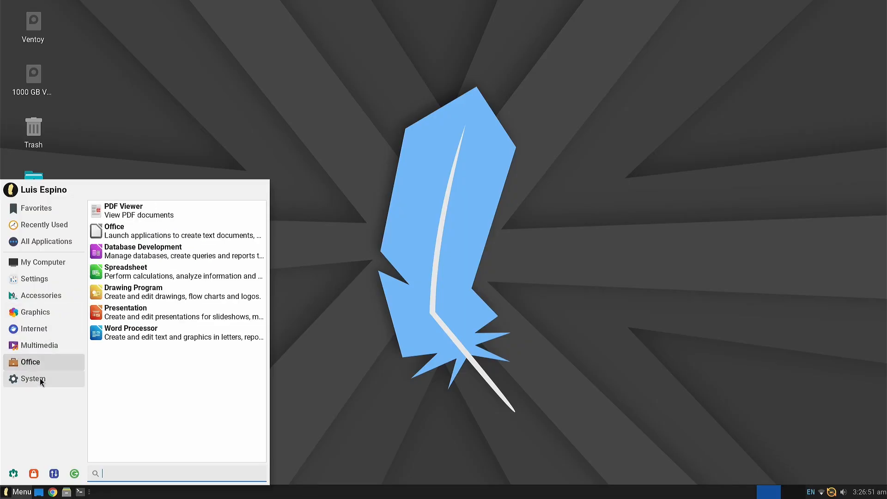
pyautogui.click(31, 379)
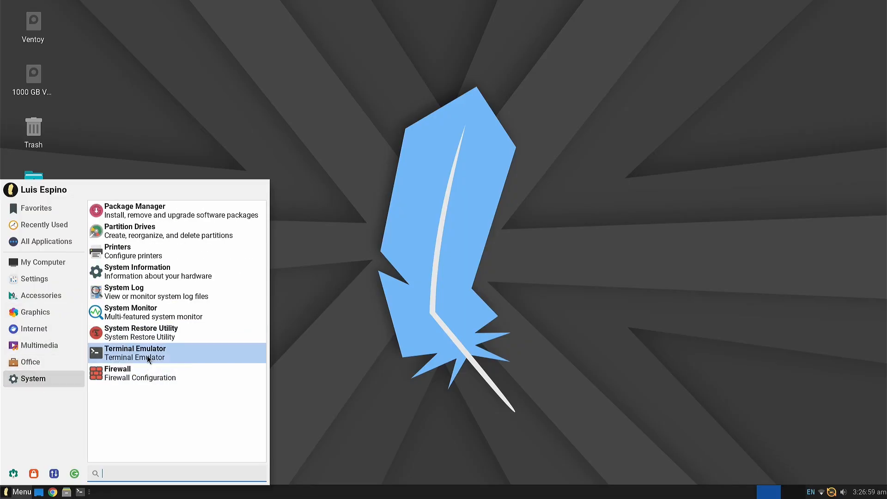
# Install neofetch and sysbench with sudo apt, then clear the terminal.
pyautogui.click(135, 349)
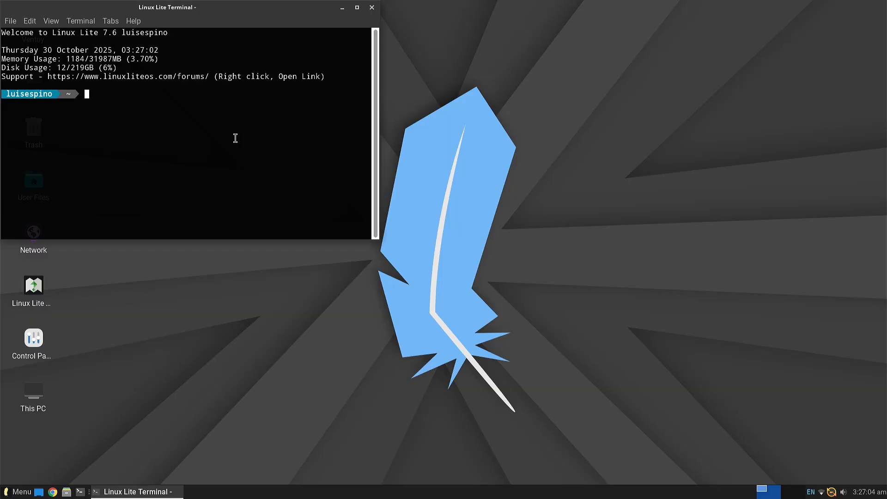
pyautogui.moveTo(244, 44)
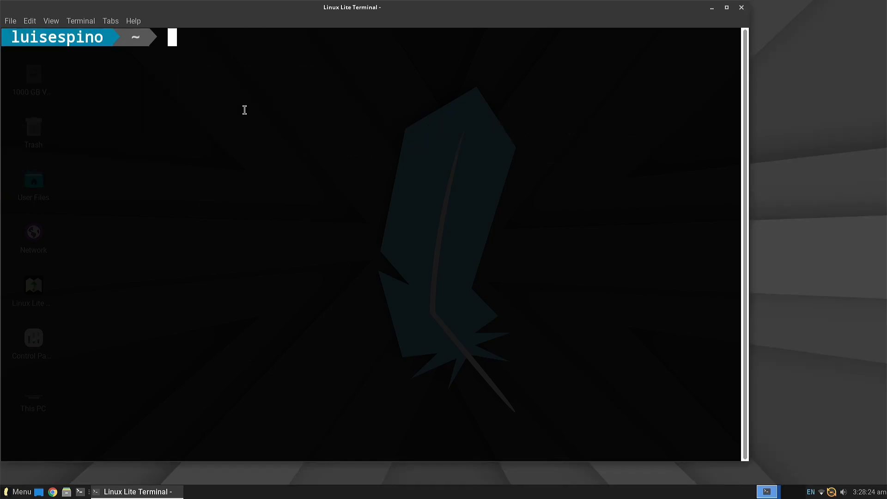
pyautogui.write('sudo apt')
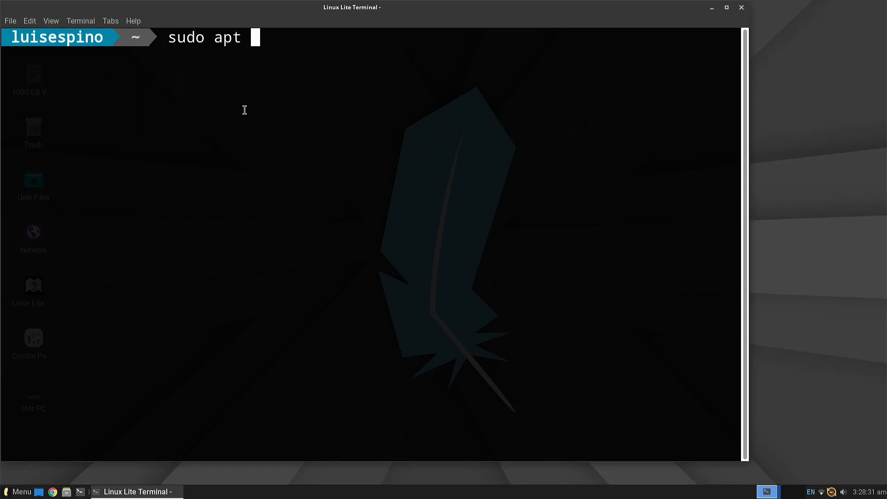
pyautogui.write('install neofetch sysbench')
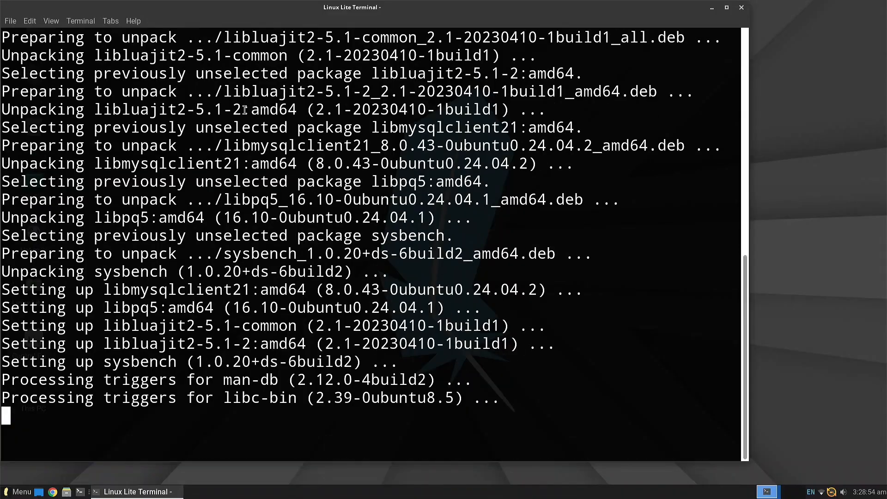
pyautogui.write('clear')
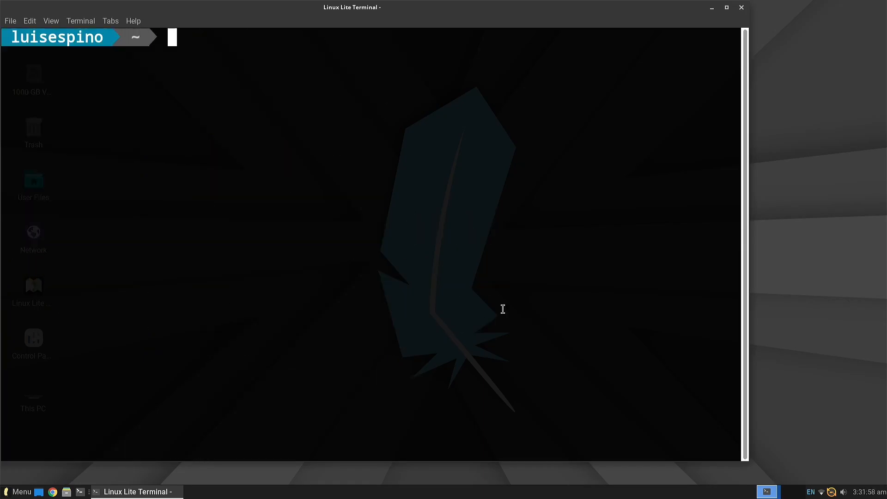
# Show the release details with cat /etc/*release and the kernel version with uname -r.
pyautogui.write('cat /etc/*release')
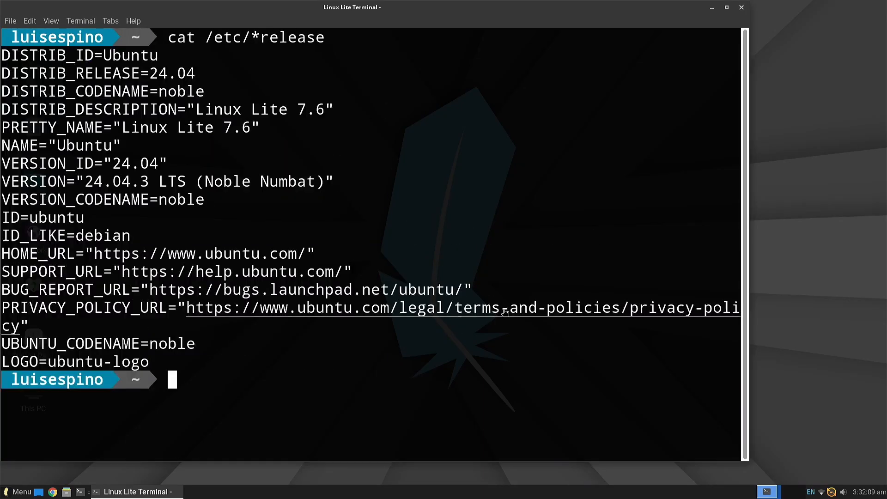
pyautogui.write('uname -r')
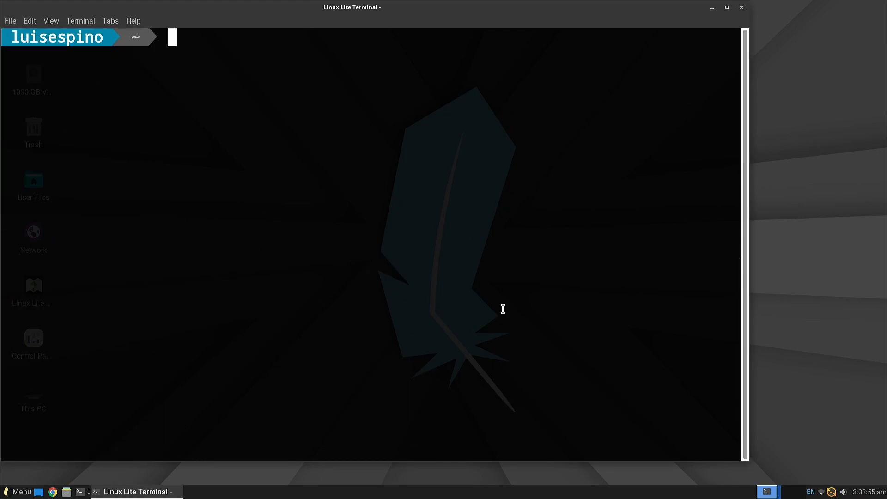
pyautogui.write('date -d')
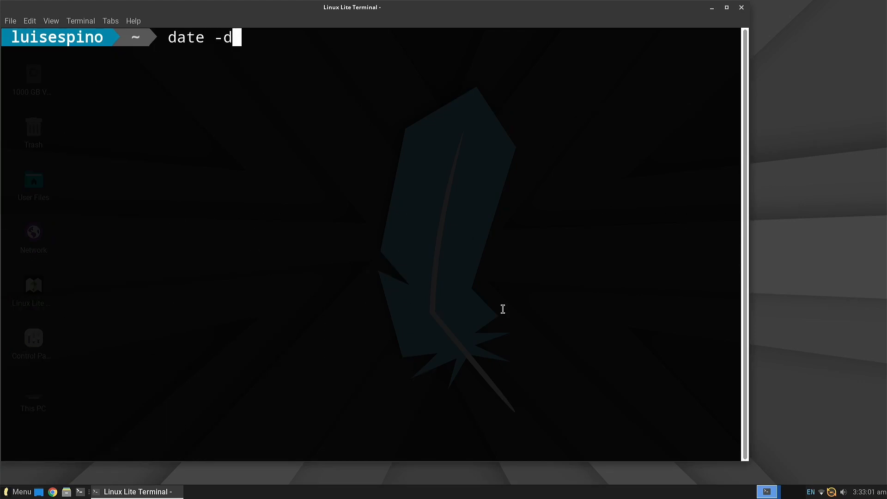
pyautogui.write('@2147483648')
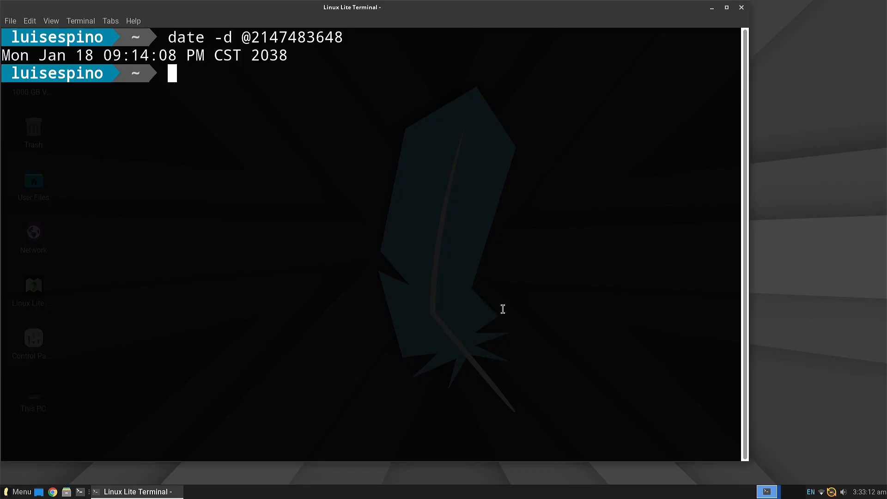
pyautogui.write('systemd-analyze')
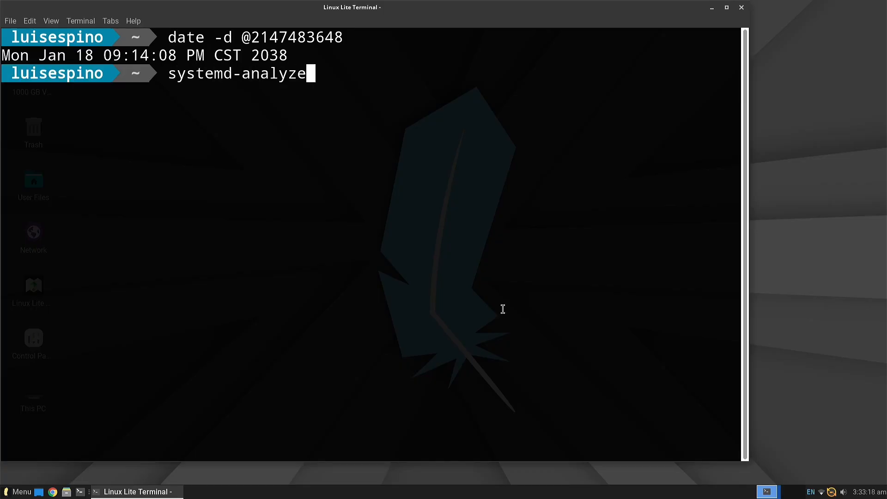
pyautogui.press('ctrl+l')
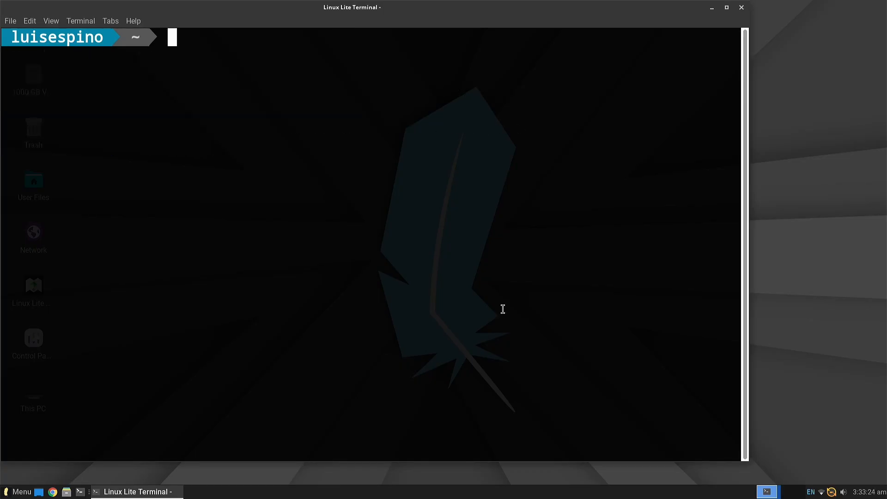
# Run sysbench CPU, mutex (--mutex-num=1000000) and memory read benchmarks.
pyautogui.write('sysbench cou run')
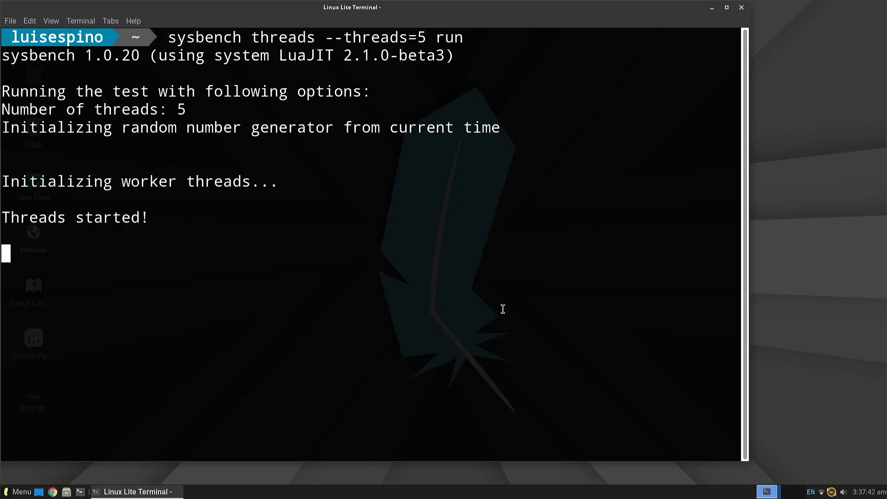
pyautogui.write('sysbench mutex')
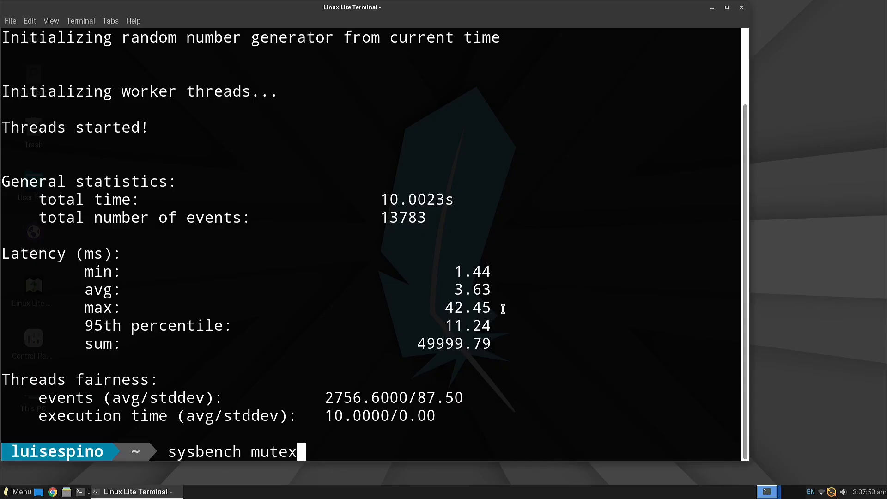
pyautogui.write('--mutex-num=1000000 --')
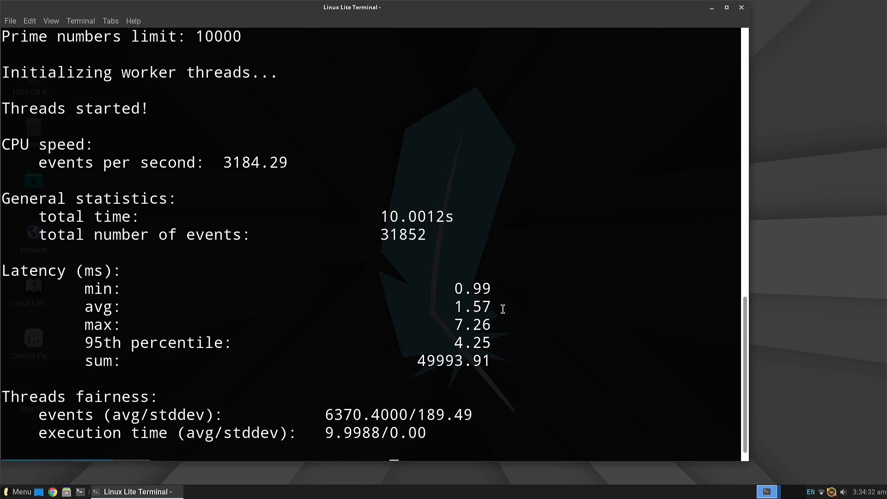
pyautogui.write('sysbench memory --memory-oper=read run')
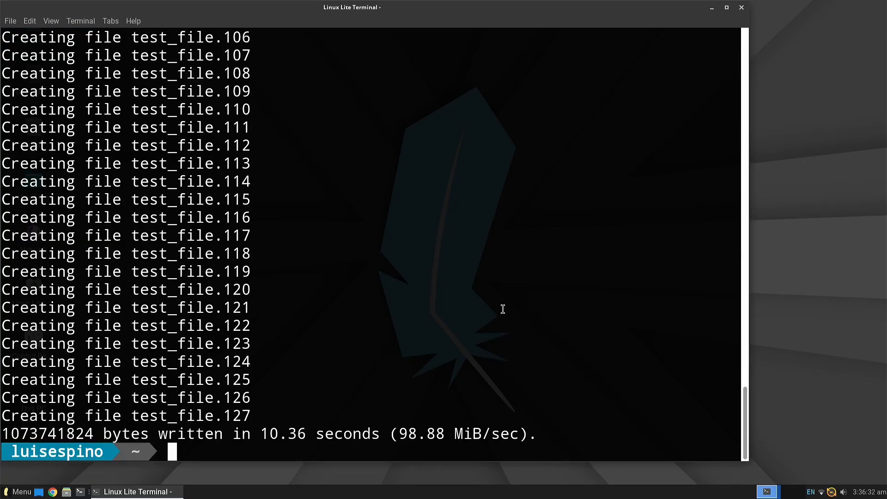
# Prepare the 1 GB sysbench fileio test file set in rndrw mode.
pyautogui.write('sysbench fileio --file-total-size=1G --file-test-mode=rndrw')
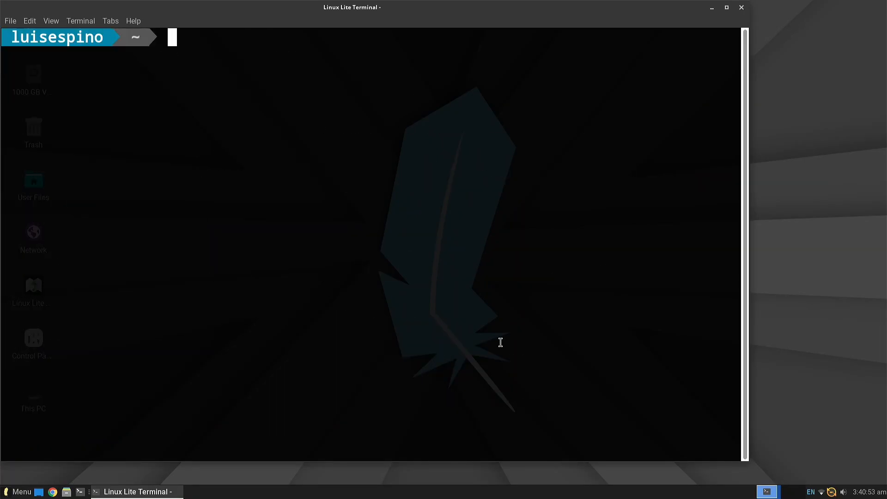
# Launch Firefox and open tabs for linuxliteos.com, a Linux Lite review video and YouTube.
pyautogui.click(17, 491)
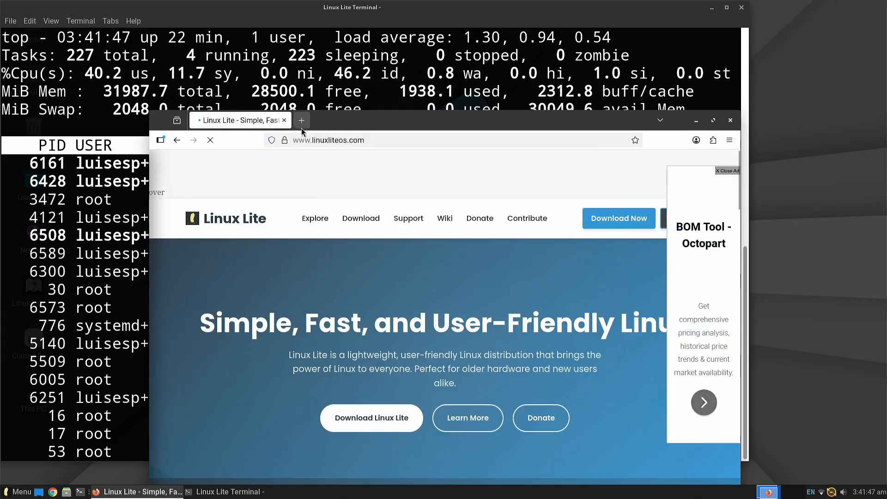
pyautogui.click(301, 120)
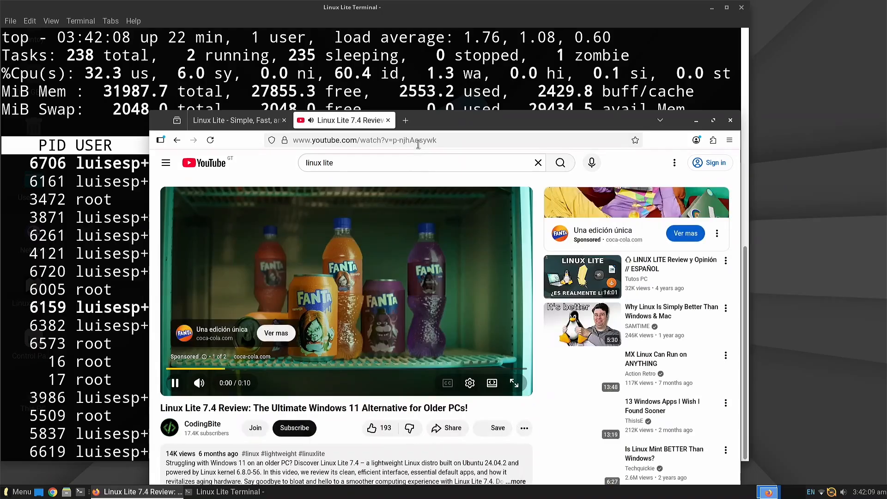
pyautogui.click(404, 120)
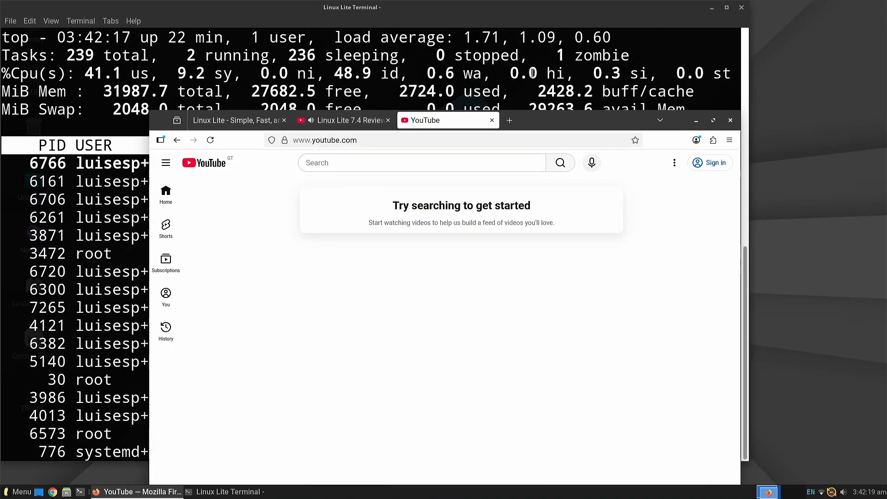
pyautogui.click(509, 120)
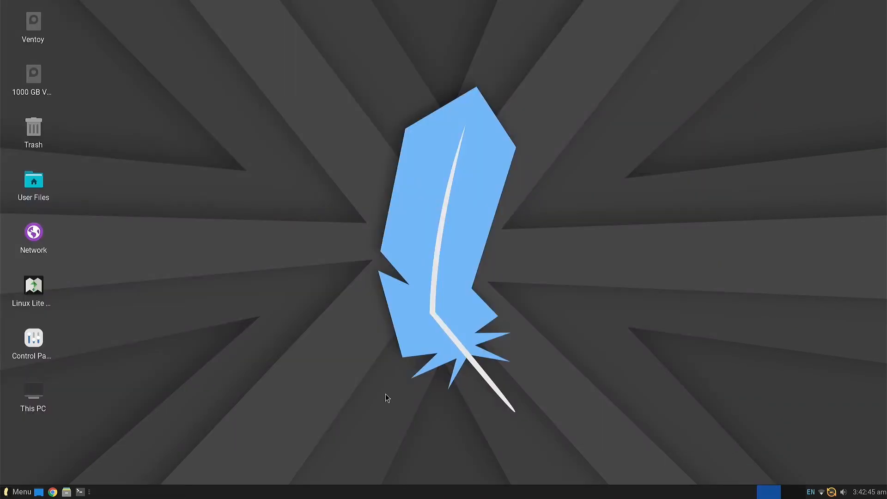
pyautogui.moveTo(19, 492)
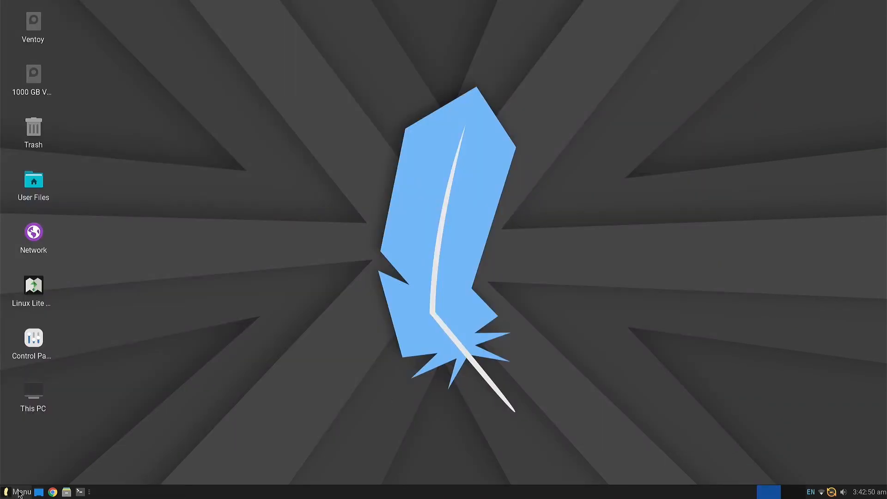
# Shut the computer down from the Menu's log-out options.
pyautogui.click(21, 491)
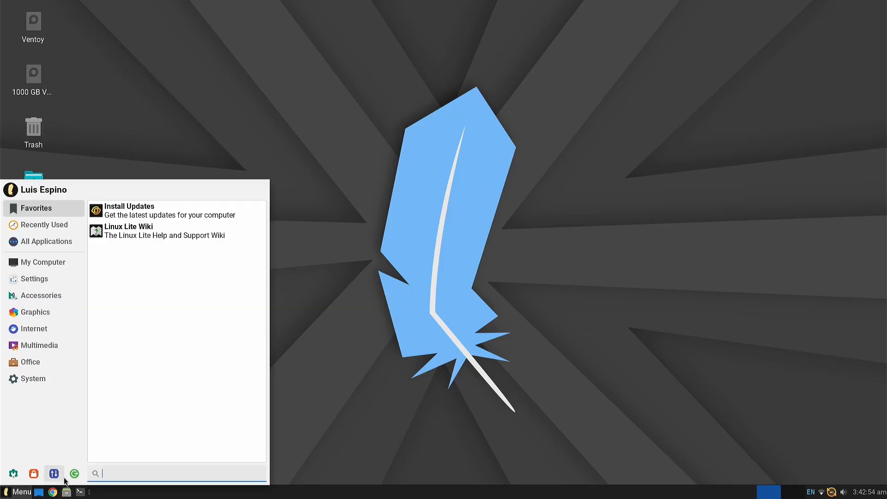
pyautogui.click(54, 473)
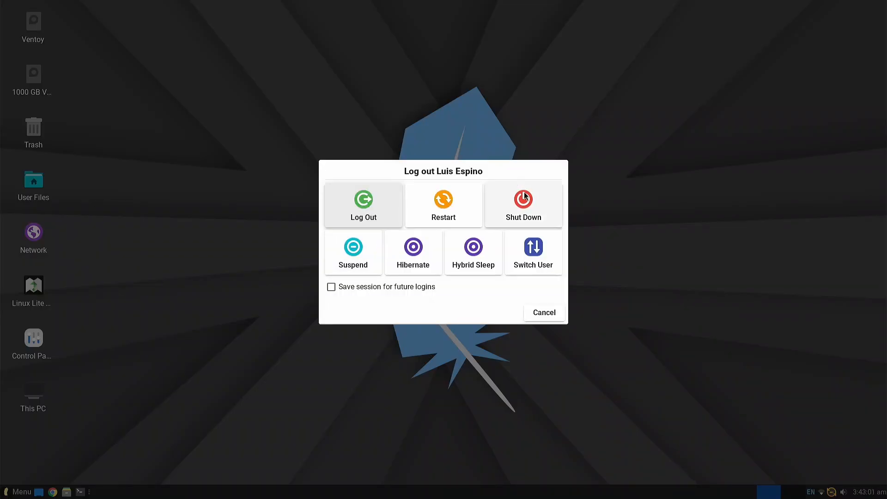
pyautogui.click(542, 313)
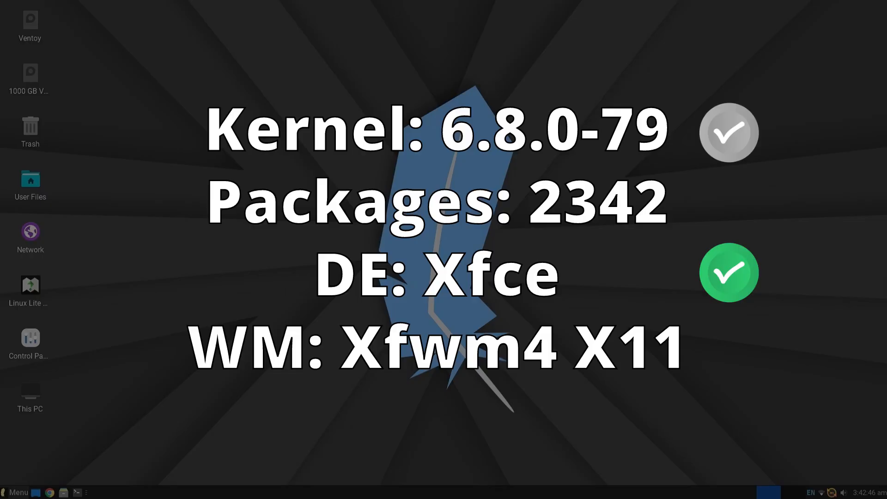